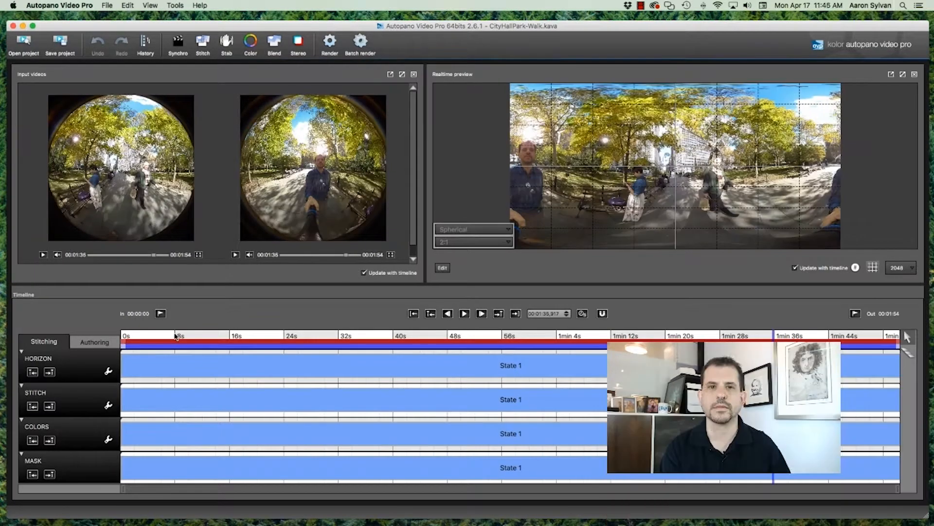
# Move the playhead to the 8-second mark on the timeline ruler
pyautogui.click(174, 335)
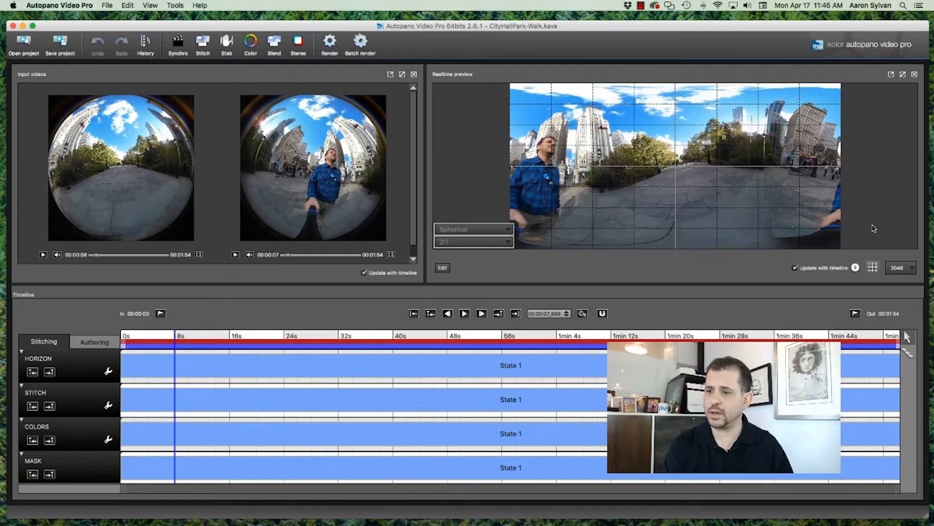
# Play the unstabilized walk in the enlarged preview from 8 to about 16 seconds, then restore the layout
pyautogui.click(903, 74)
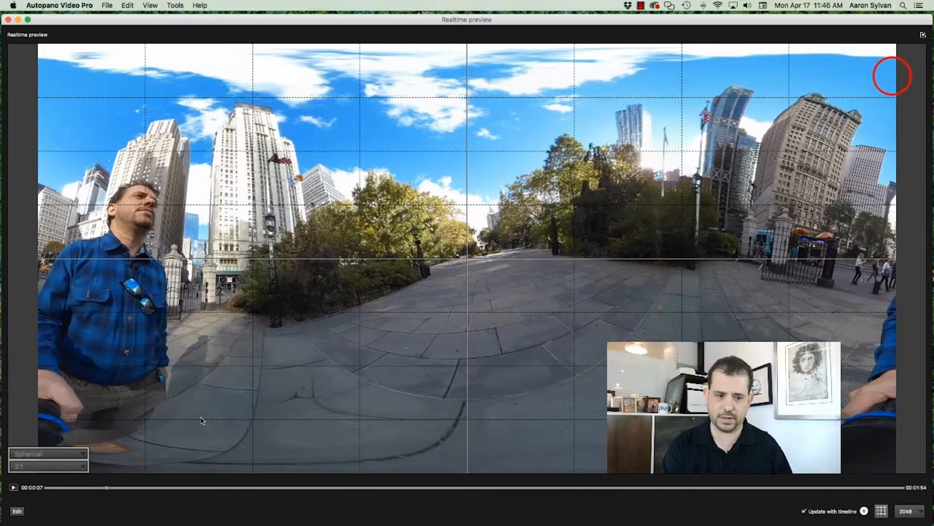
pyautogui.click(13, 487)
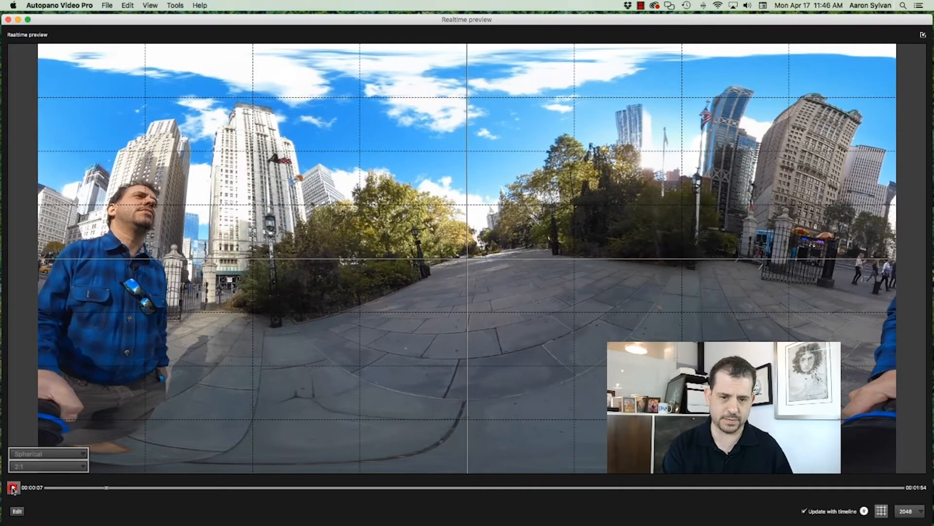
pyautogui.click(13, 487)
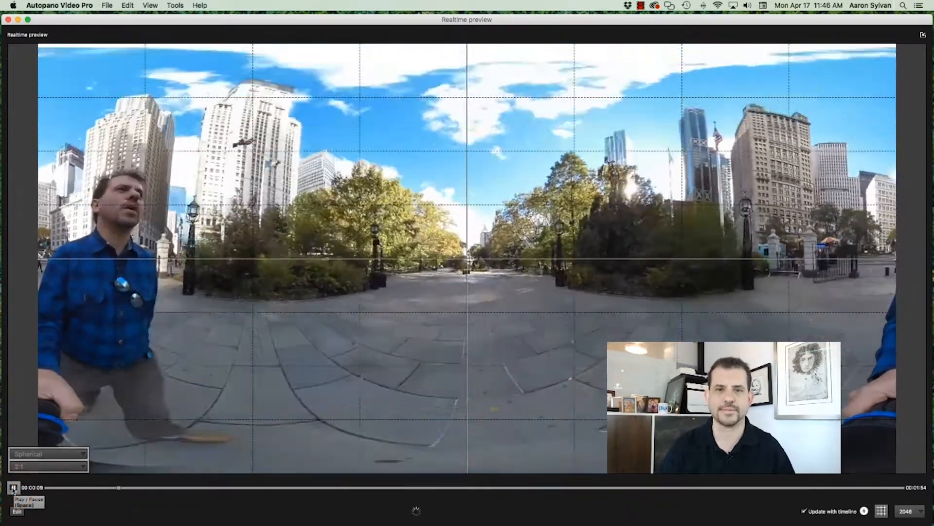
pyautogui.click(12, 488)
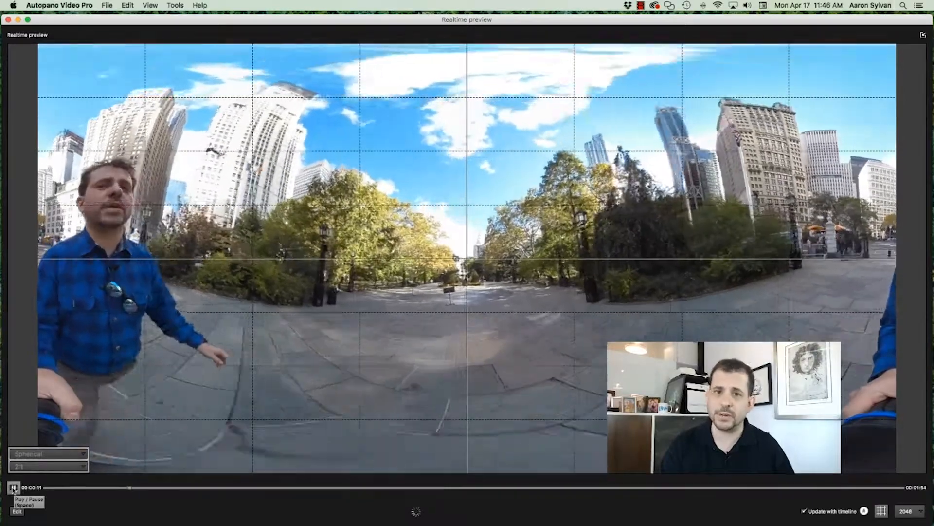
pyautogui.click(13, 488)
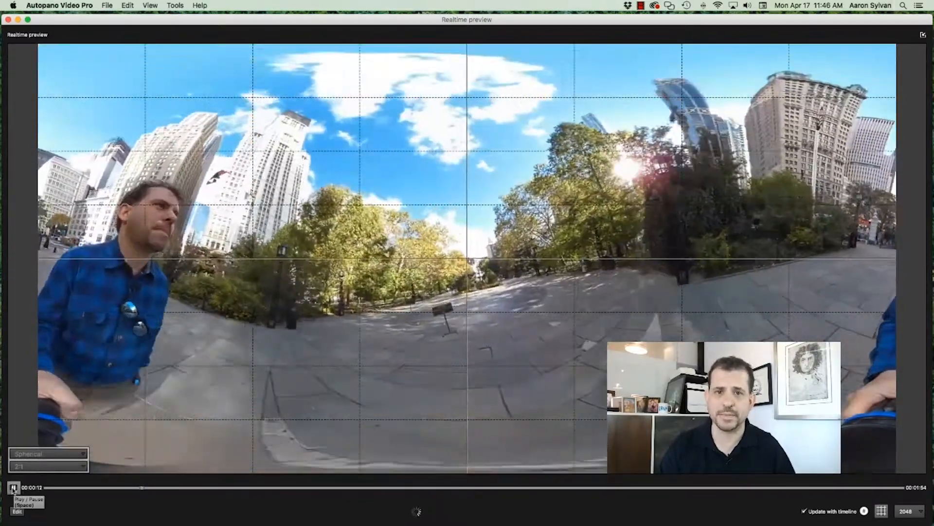
pyautogui.click(13, 489)
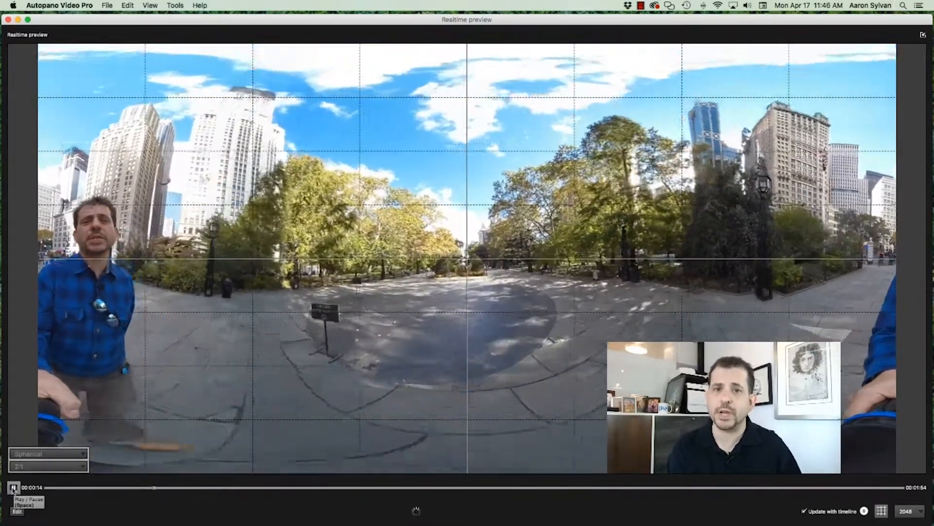
pyautogui.click(13, 488)
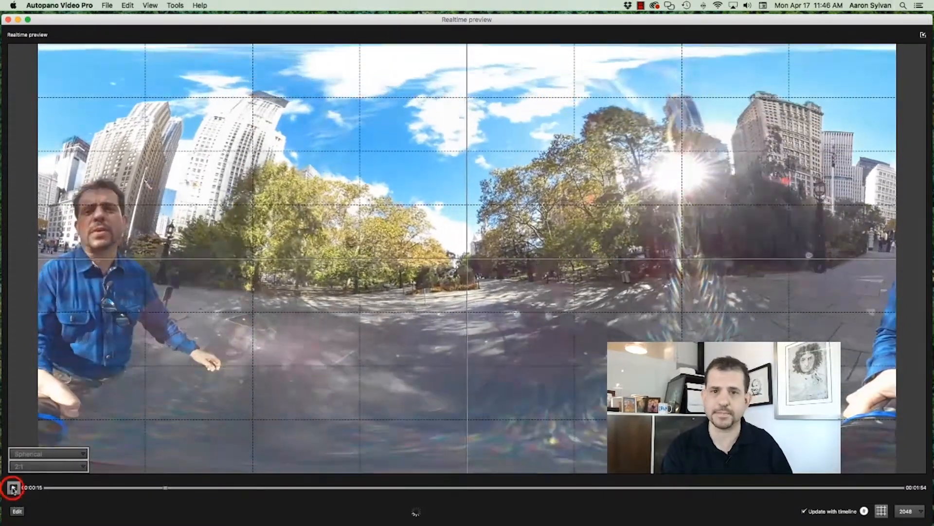
pyautogui.click(923, 34)
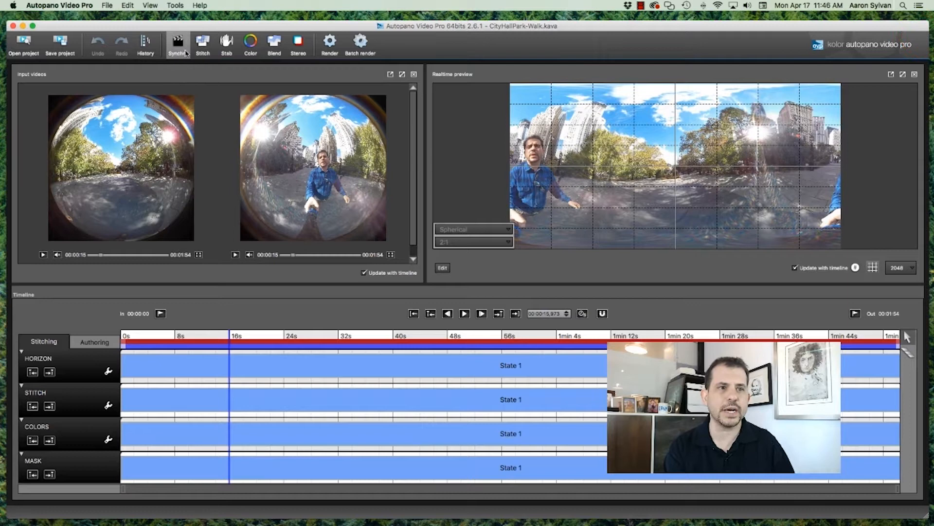
# Show the Stabilization panel from the Stab toolbar button, compensation at 100%
pyautogui.click(226, 44)
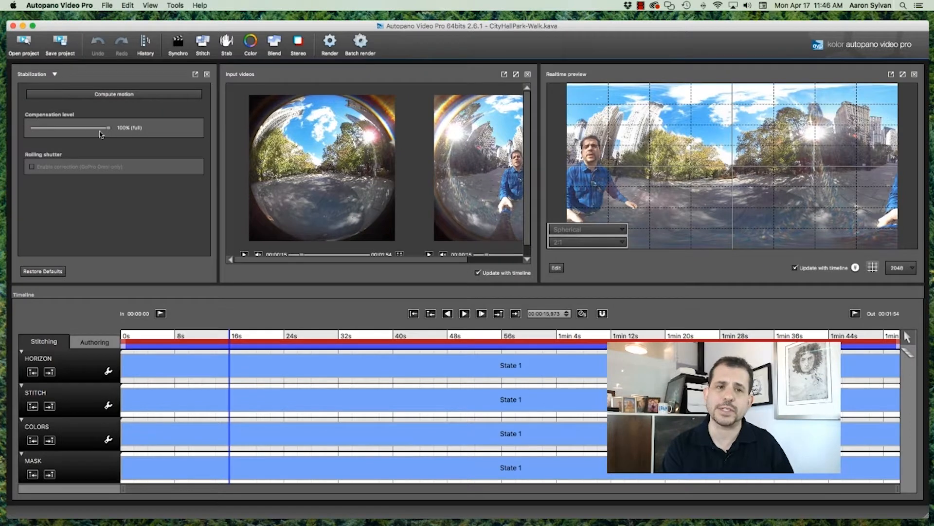
pyautogui.moveTo(157, 94)
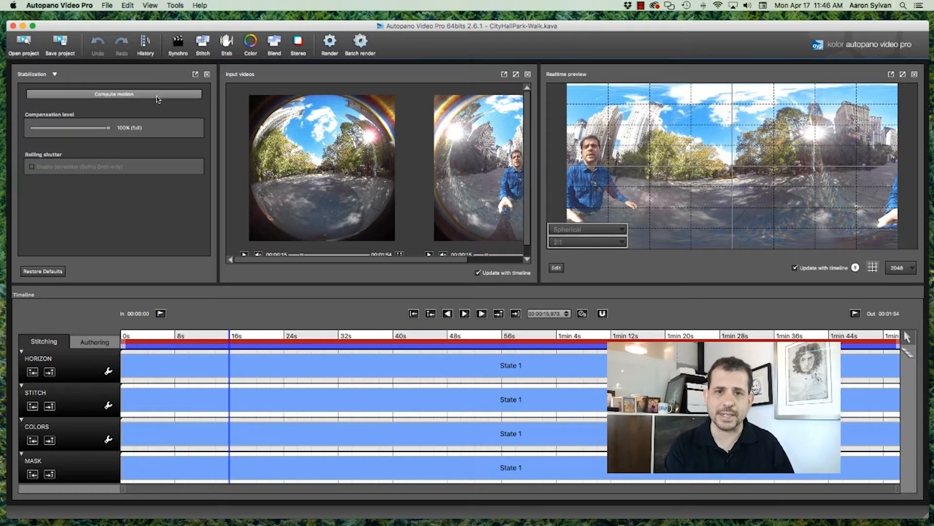
# Compute motion for the whole walk so the curve appears on the Horizon track
pyautogui.click(113, 95)
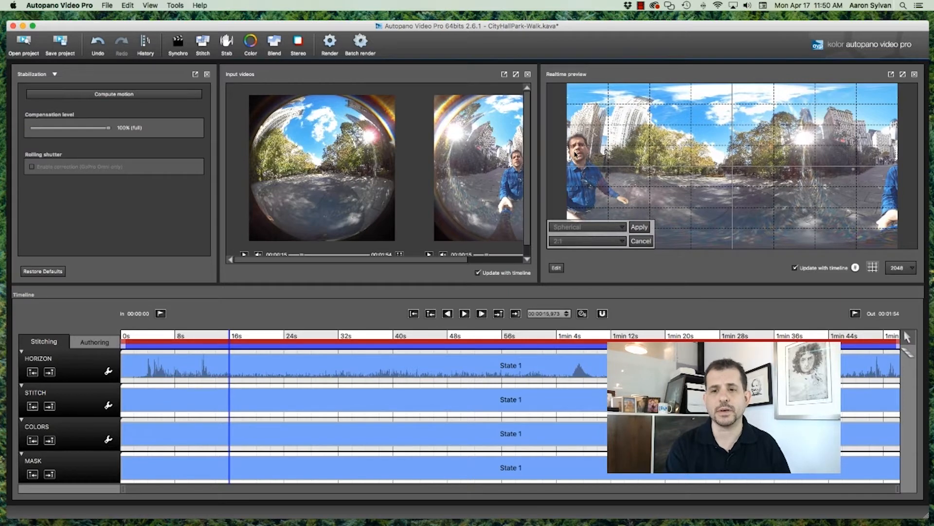
pyautogui.moveTo(689, 166)
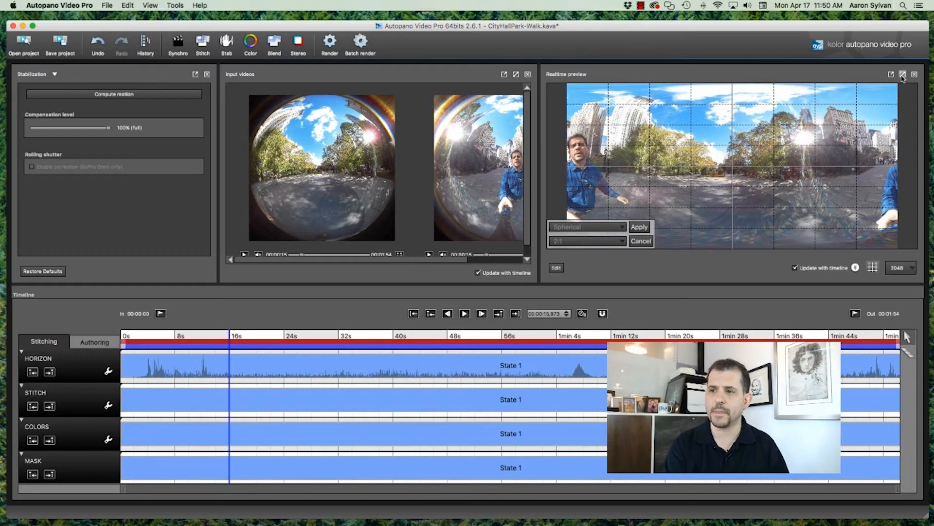
# Apply the computed stabilization and start playing the walk in the enlarged preview
pyautogui.click(638, 227)
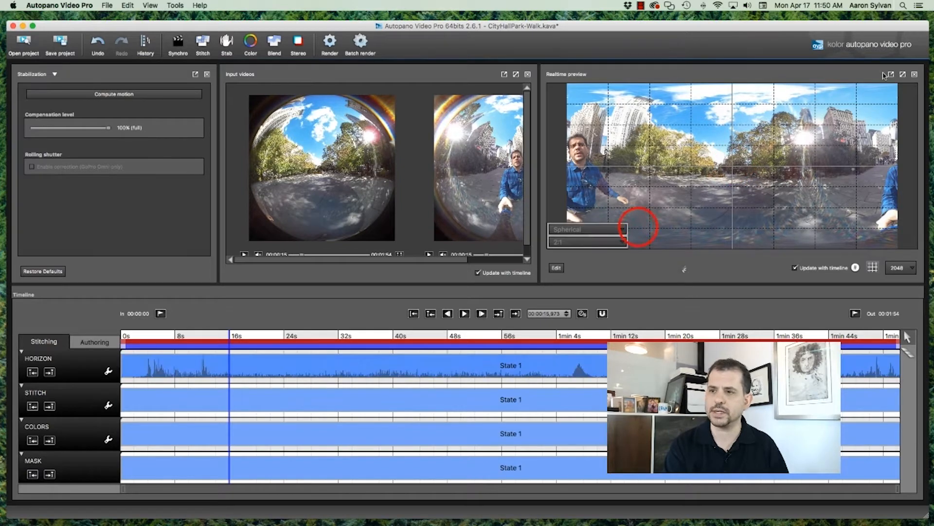
pyautogui.click(888, 74)
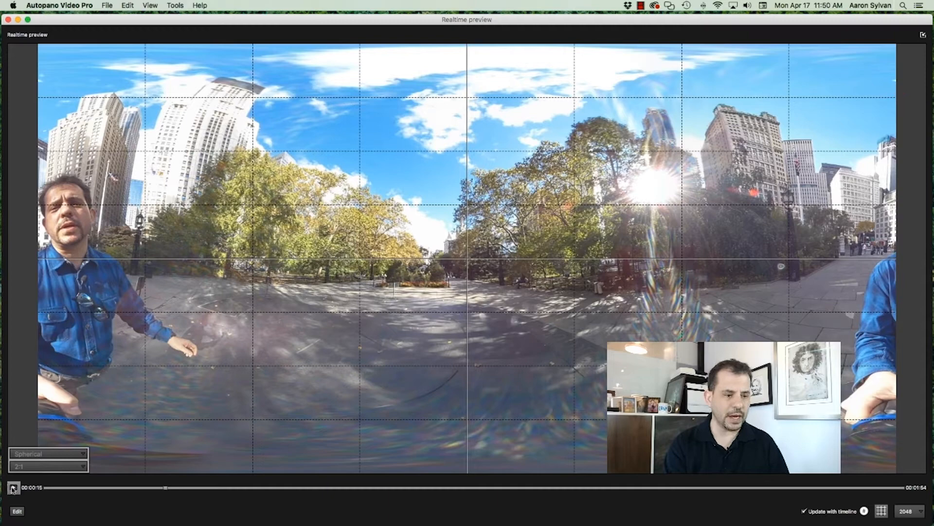
pyautogui.moveTo(12, 487)
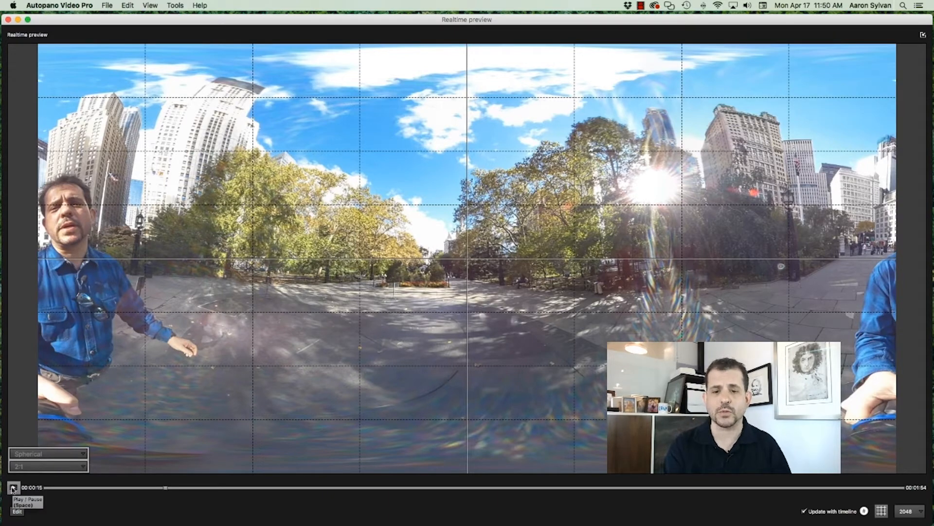
pyautogui.click(12, 488)
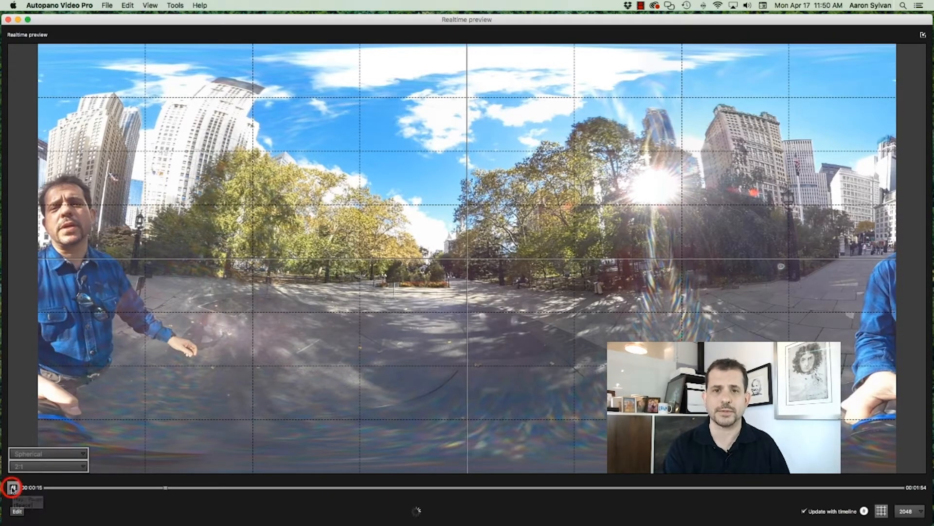
pyautogui.click(12, 486)
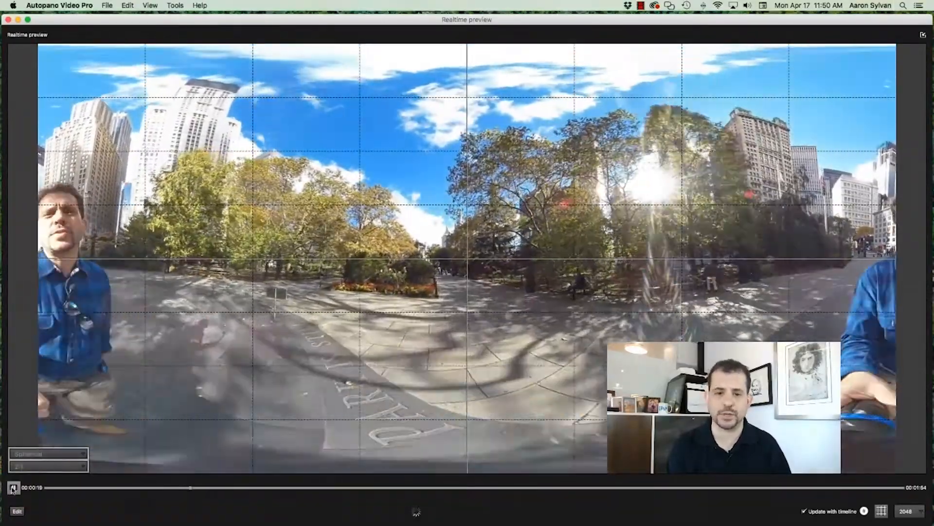
pyautogui.click(13, 487)
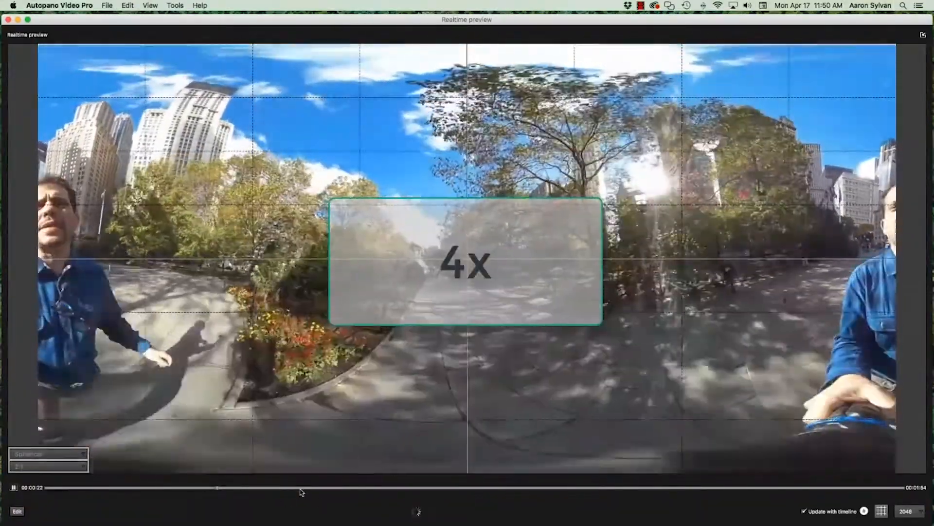
pyautogui.click(350, 486)
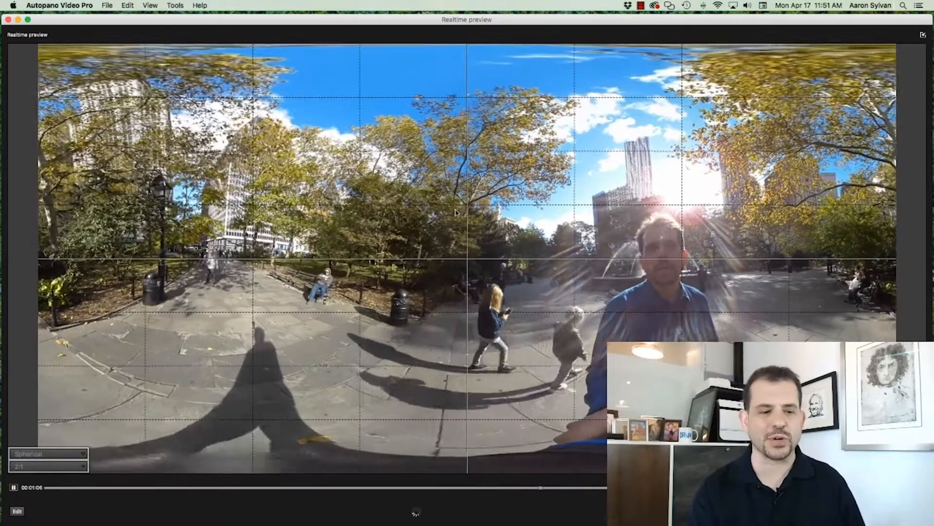
# Pause the stabilized playback around 1:07 and return to the full workspace
pyautogui.click(12, 487)
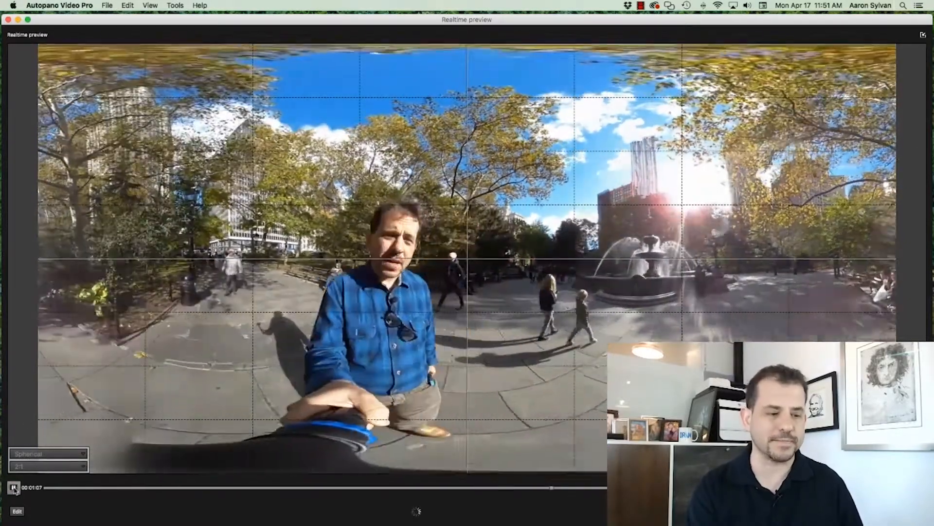
pyautogui.click(12, 486)
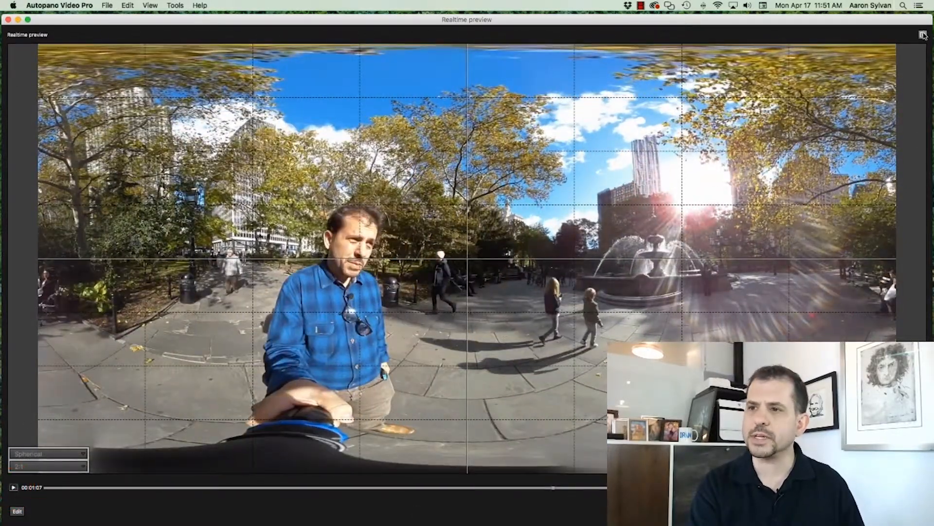
pyautogui.click(923, 34)
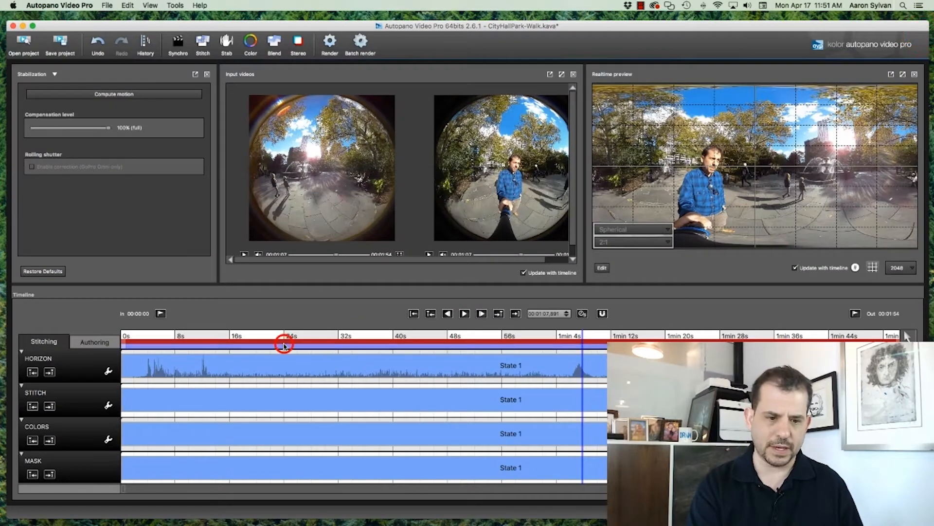
# From the 24-second point, set Compensation level to 50% (fast motions only) and apply it
pyautogui.click(286, 344)
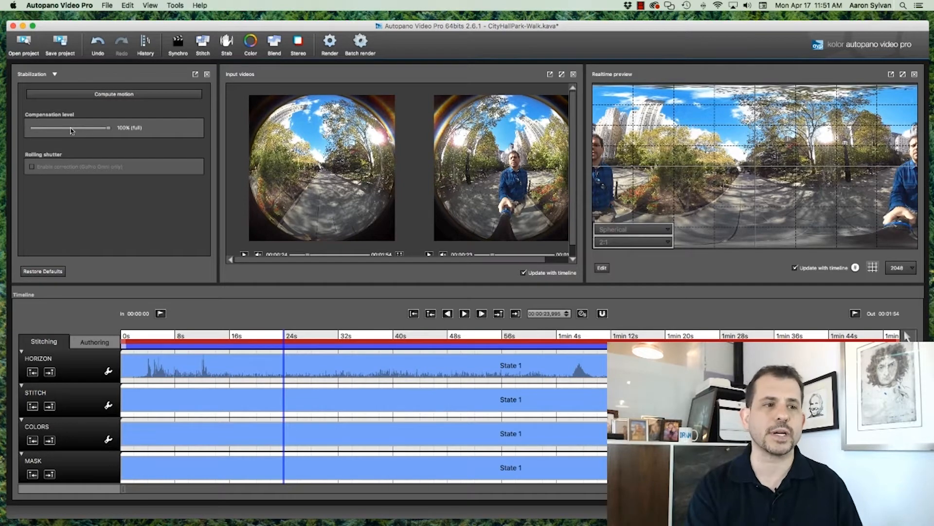
pyautogui.moveTo(110, 129); pyautogui.dragTo(70, 129)
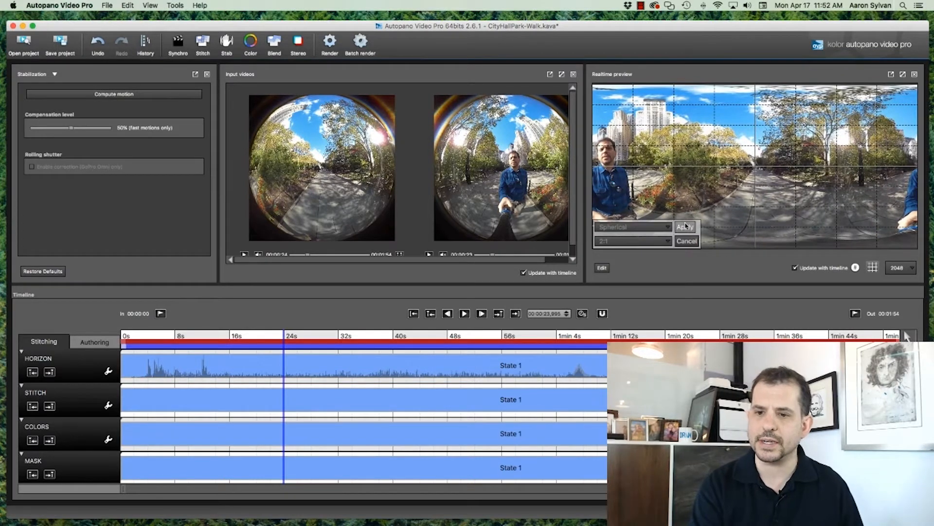
pyautogui.click(685, 226)
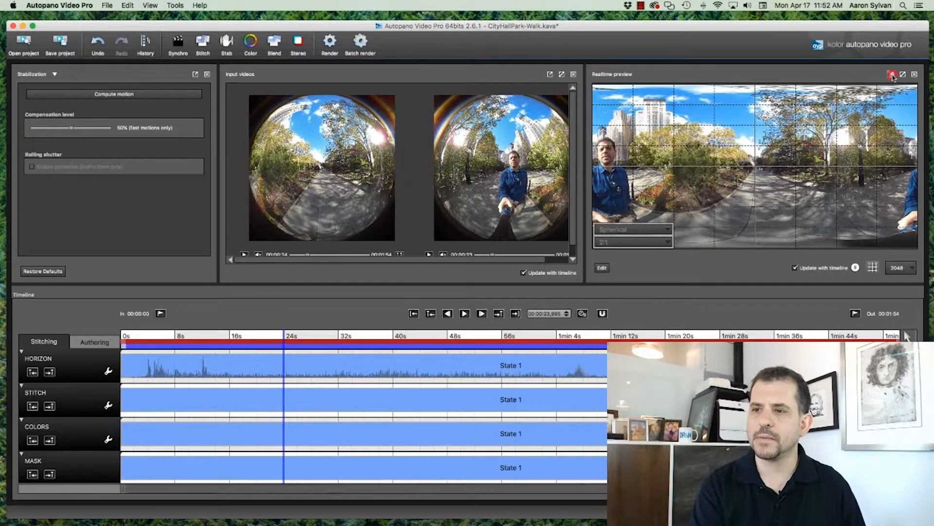
# Play the 50%-compensated walk enlarged from about 23 seconds to 1:01, then pause
pyautogui.click(905, 75)
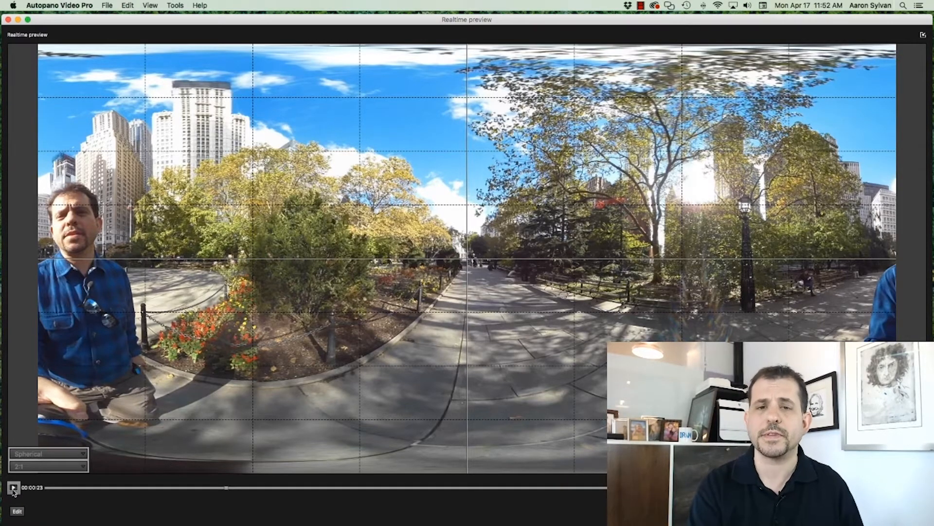
pyautogui.click(13, 488)
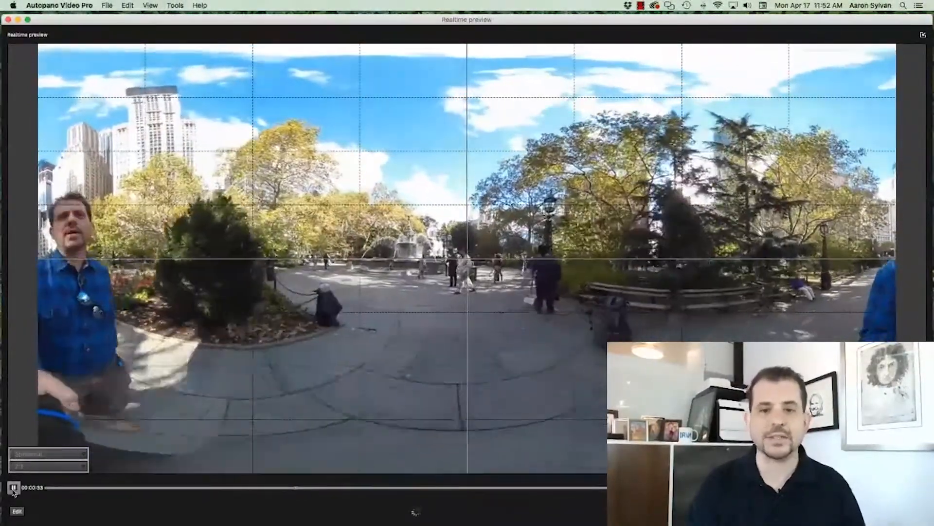
pyautogui.click(12, 488)
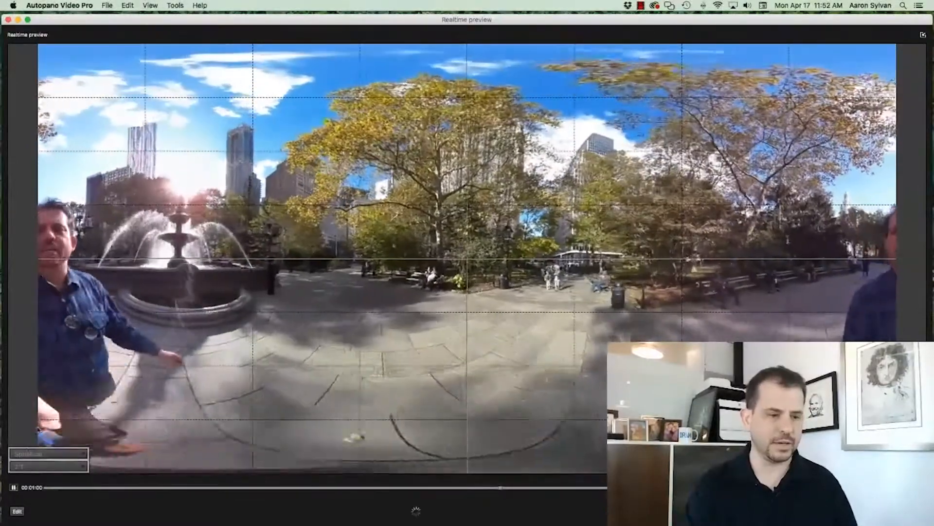
pyautogui.click(13, 487)
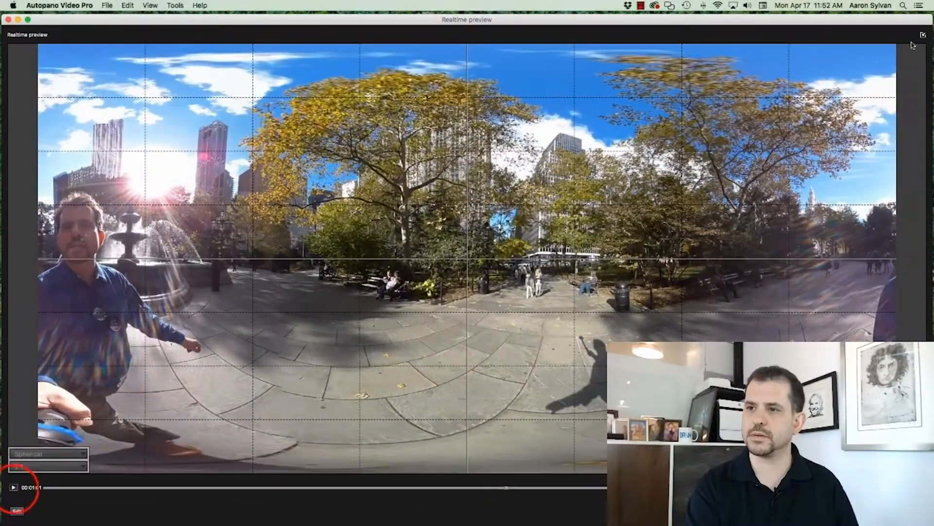